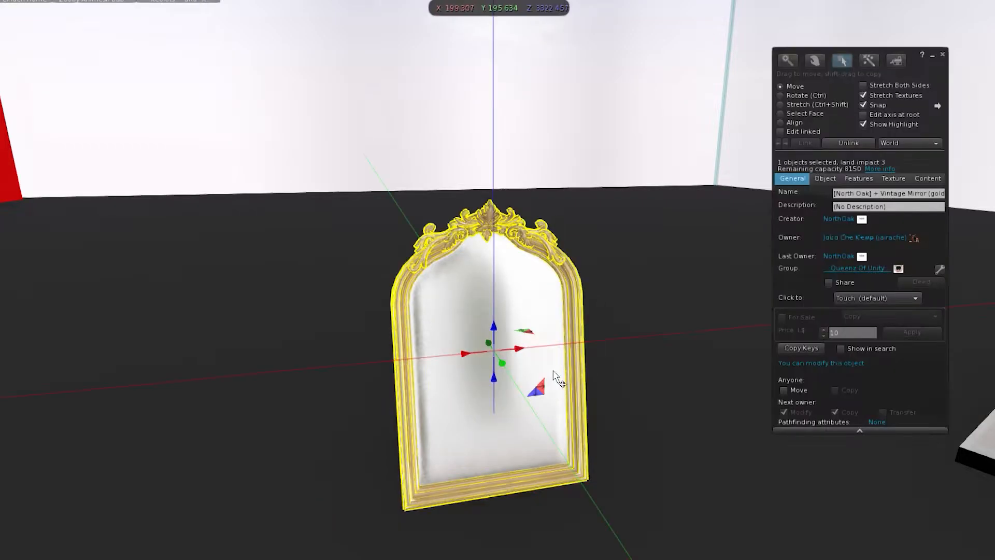
pyautogui.moveTo(945, 424)
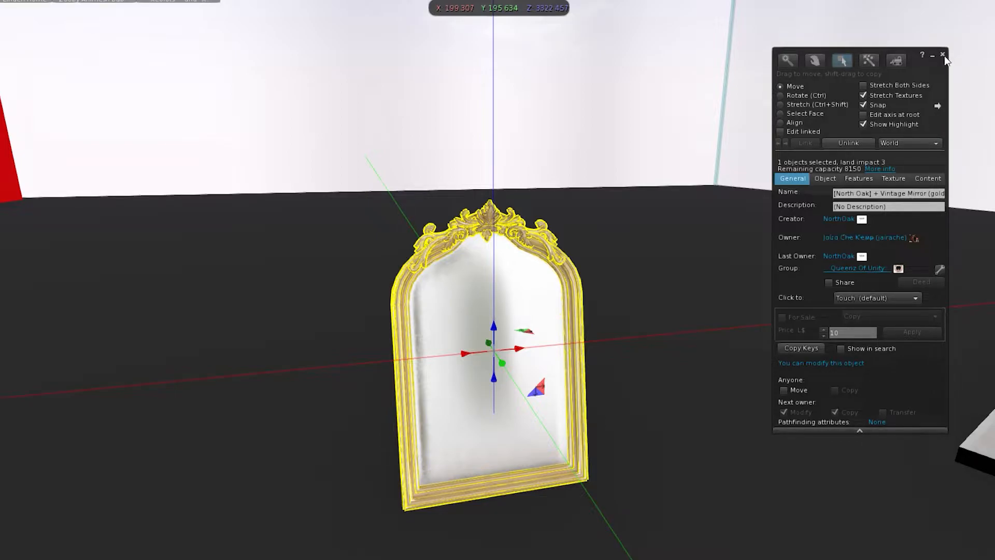
pyautogui.moveTo(724, 180)
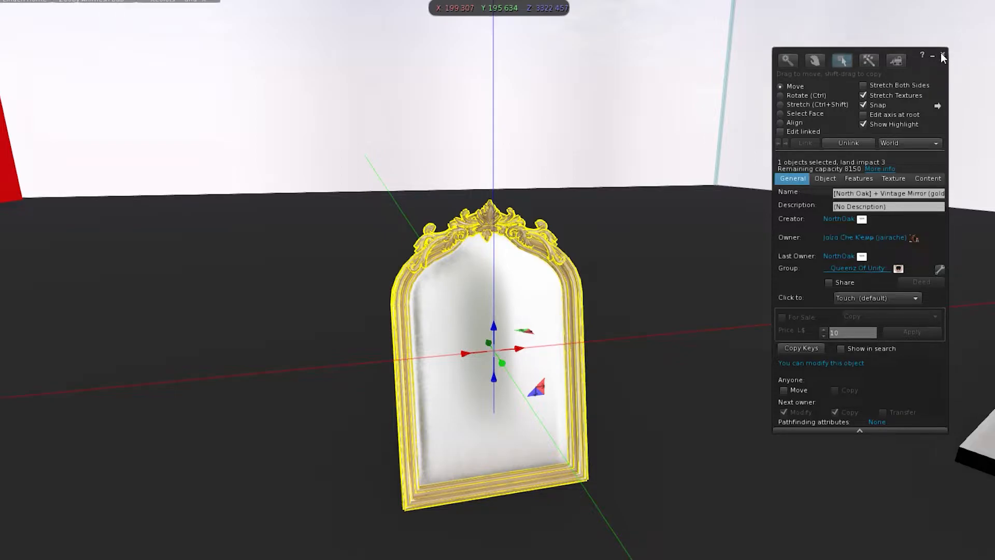
pyautogui.moveTo(698, 193)
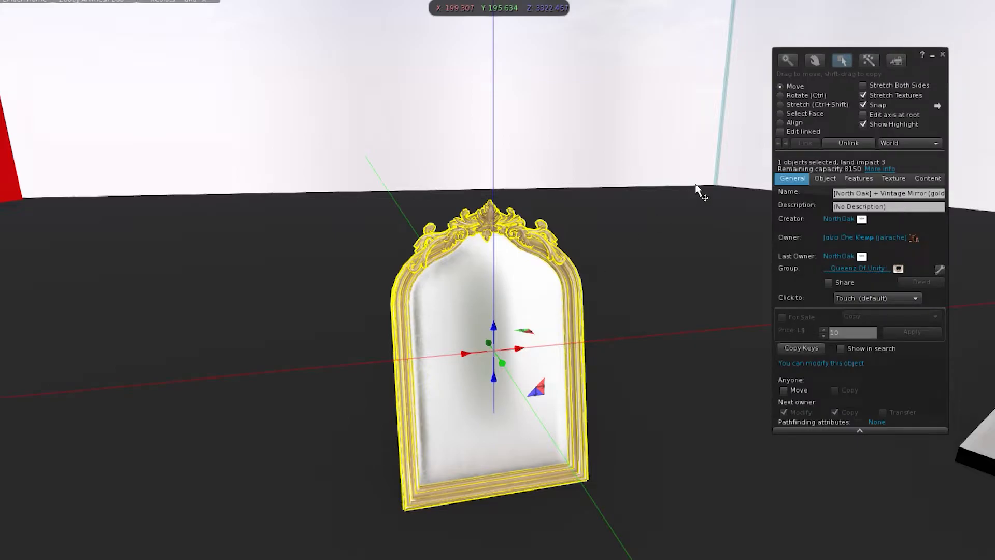
# Switch the Edit tool to Stretch mode to show the mirror's resize handles
pyautogui.click(782, 104)
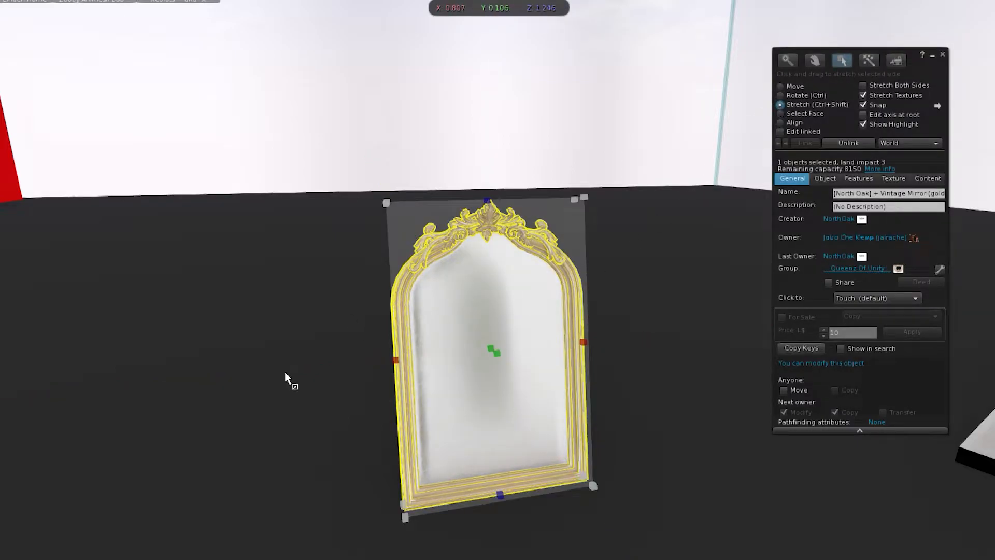
pyautogui.moveTo(482, 198)
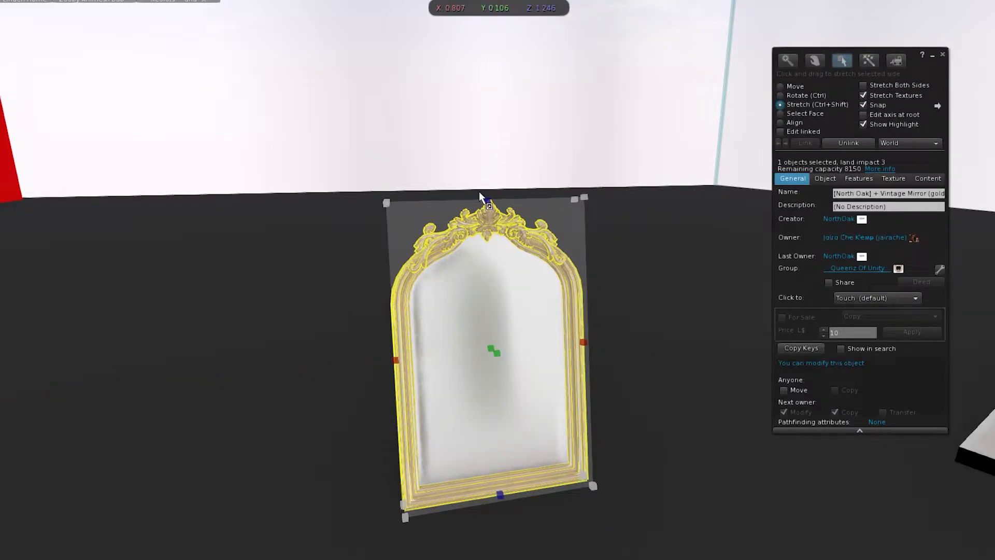
pyautogui.moveTo(541, 317)
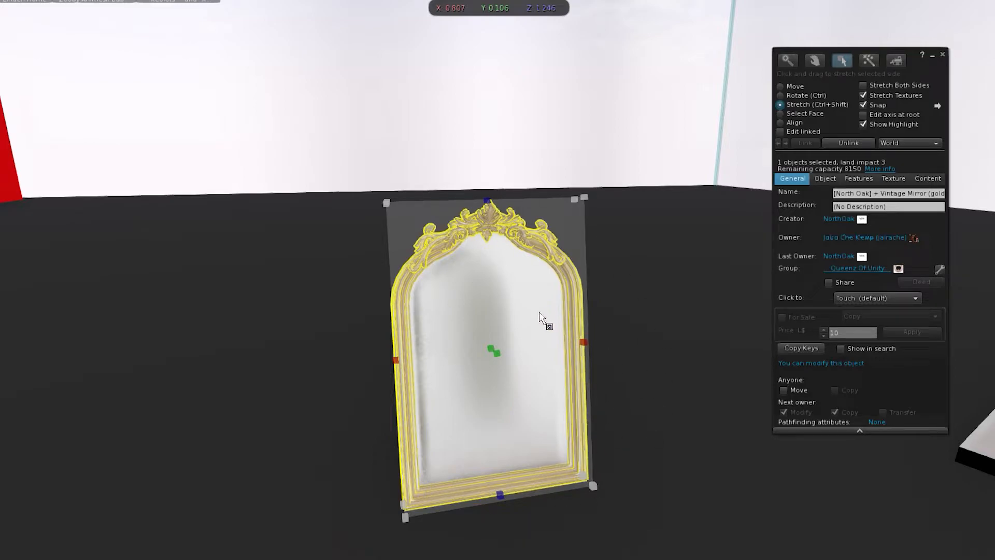
pyautogui.moveTo(666, 348)
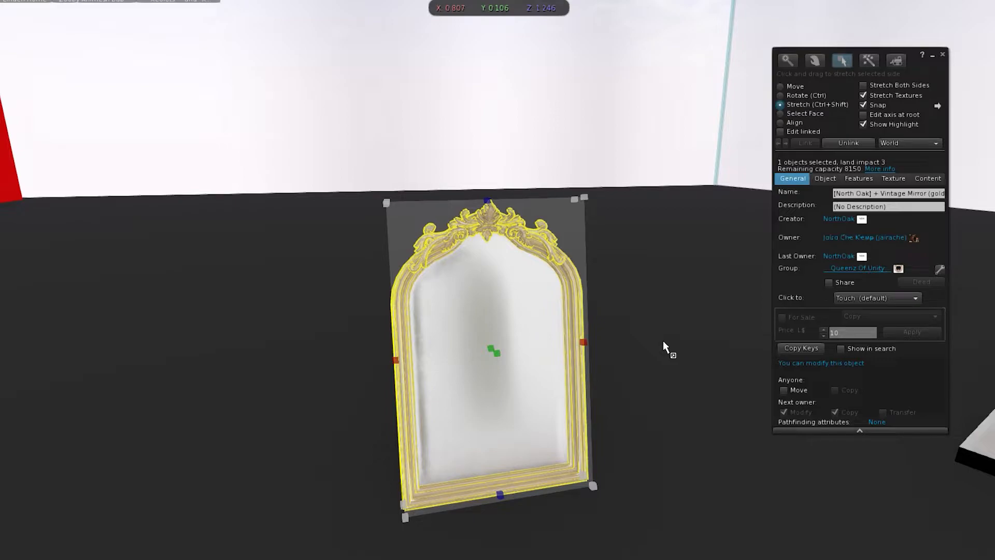
pyautogui.moveTo(570, 202)
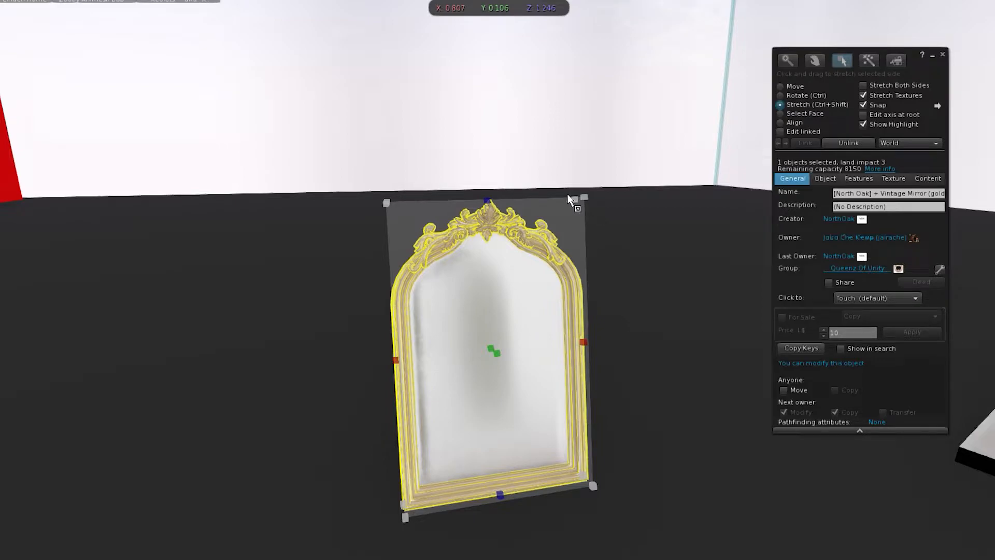
pyautogui.moveTo(423, 335)
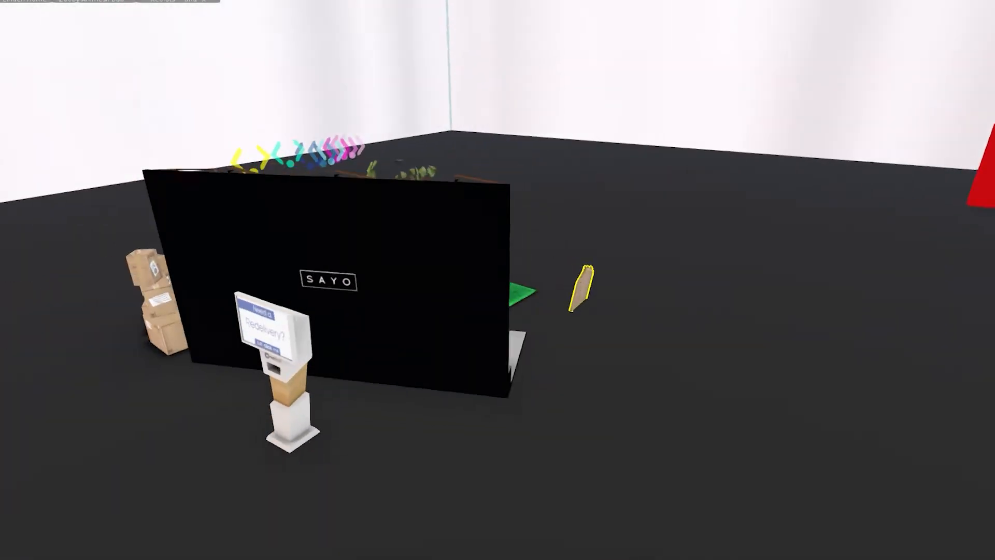
# Select the vintage gold mirror for editing
pyautogui.click(580, 289)
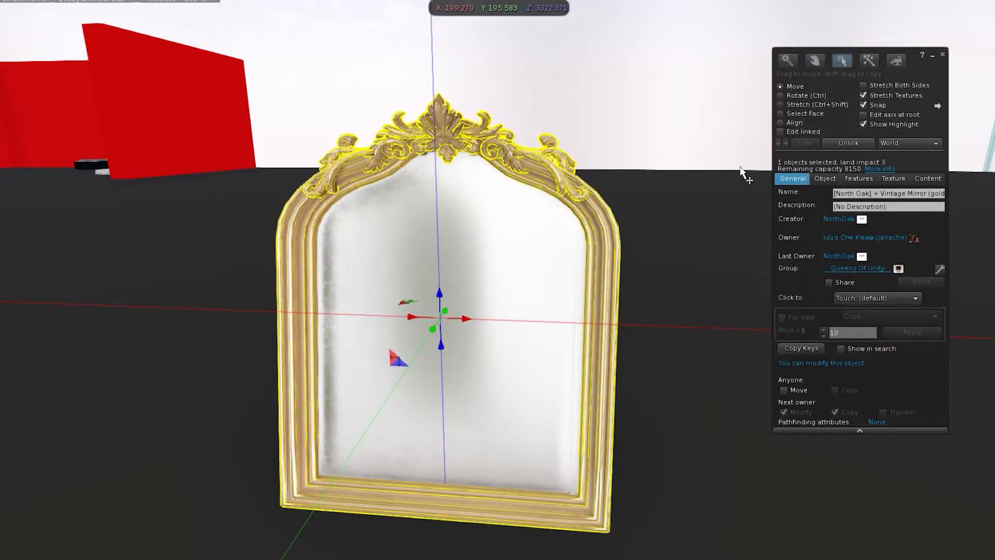
# Pick a face of the mirror and open its Texture tab colour swatch
pyautogui.click(781, 113)
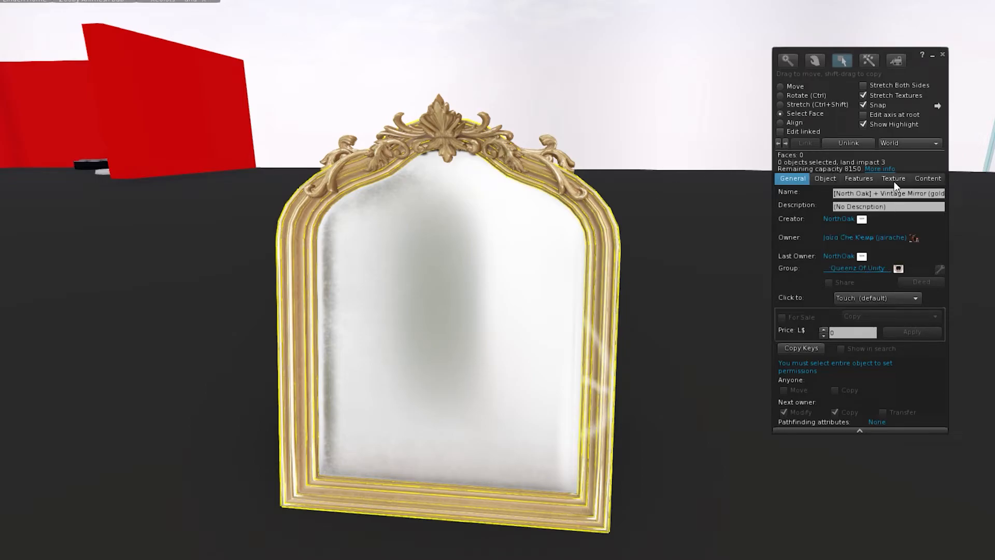
pyautogui.click(893, 178)
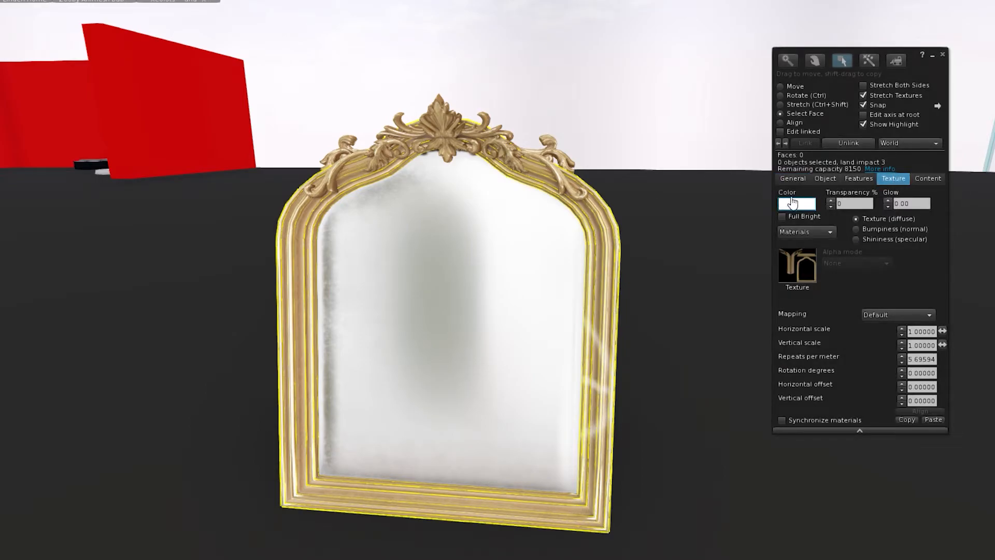
pyautogui.click(796, 203)
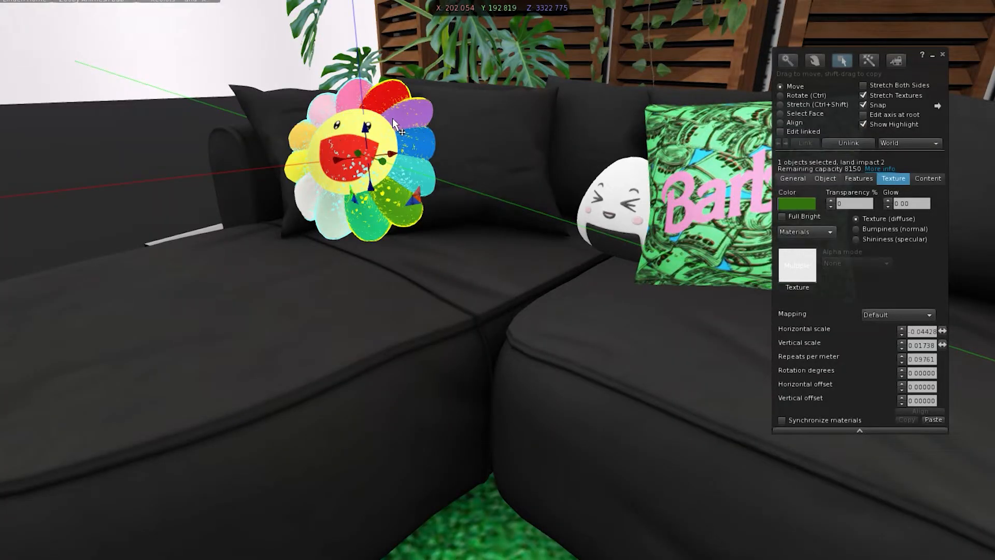
pyautogui.click(782, 104)
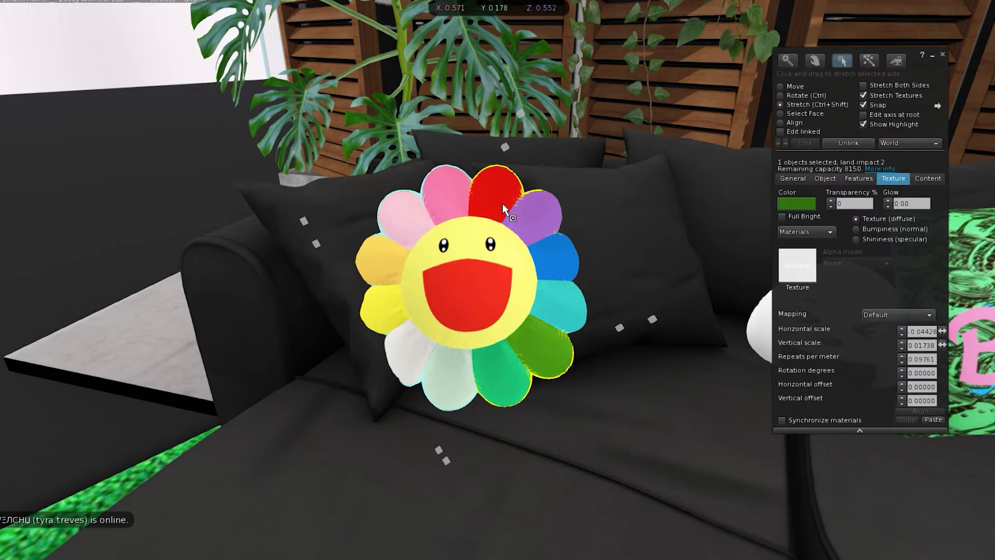
pyautogui.moveTo(508, 152)
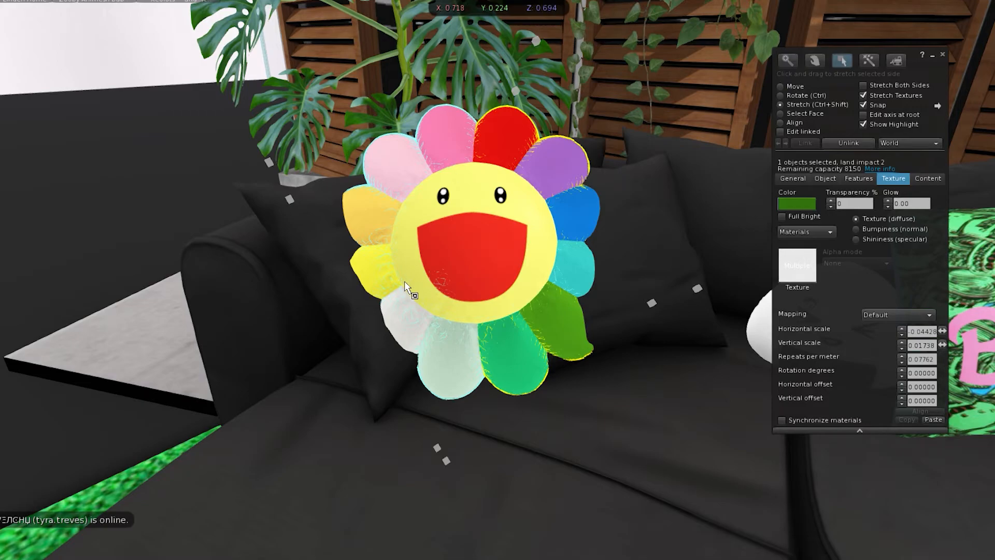
pyautogui.click(782, 95)
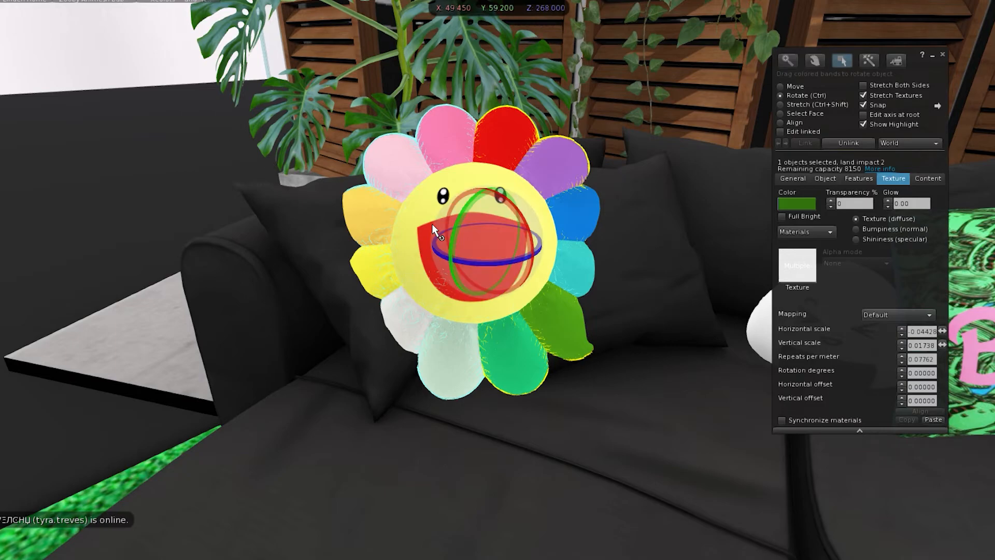
pyautogui.click(788, 60)
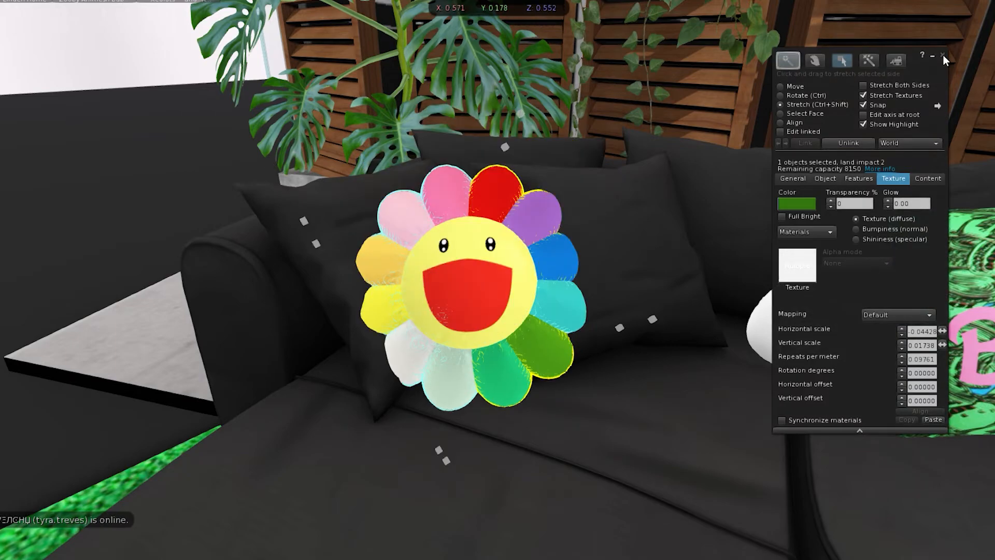